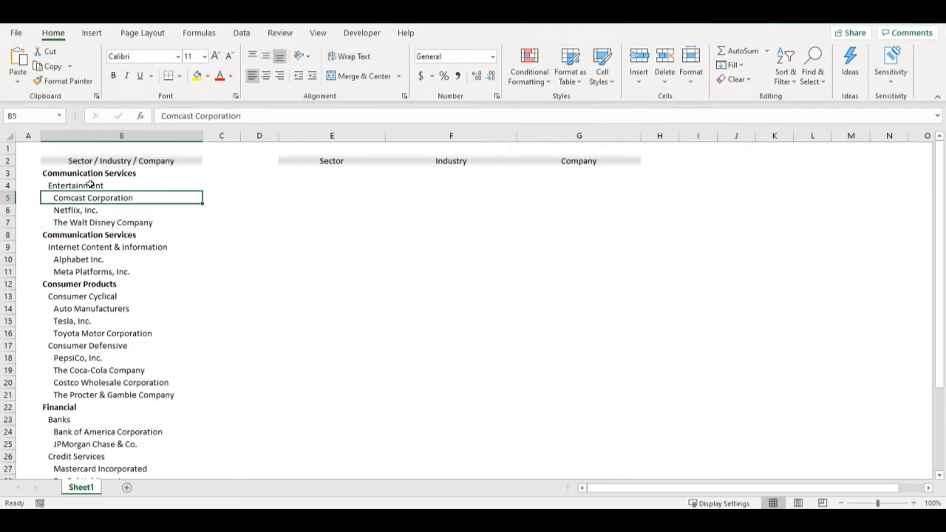
Inspect the sector, industry and company entries, removing Comcast Corporation's indent and checking formatting
{"action": "left_click", "coordinate": [89, 173]}
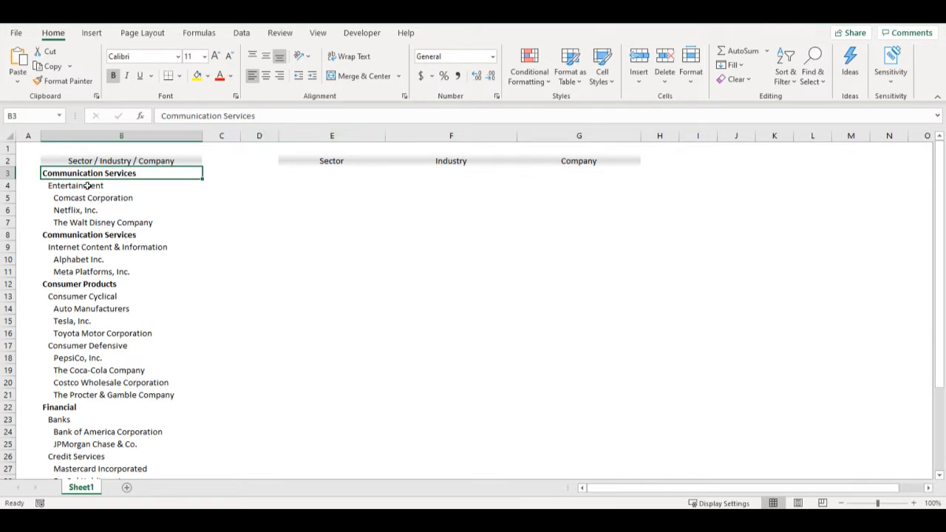
{"action": "left_click", "coordinate": [74, 186]}
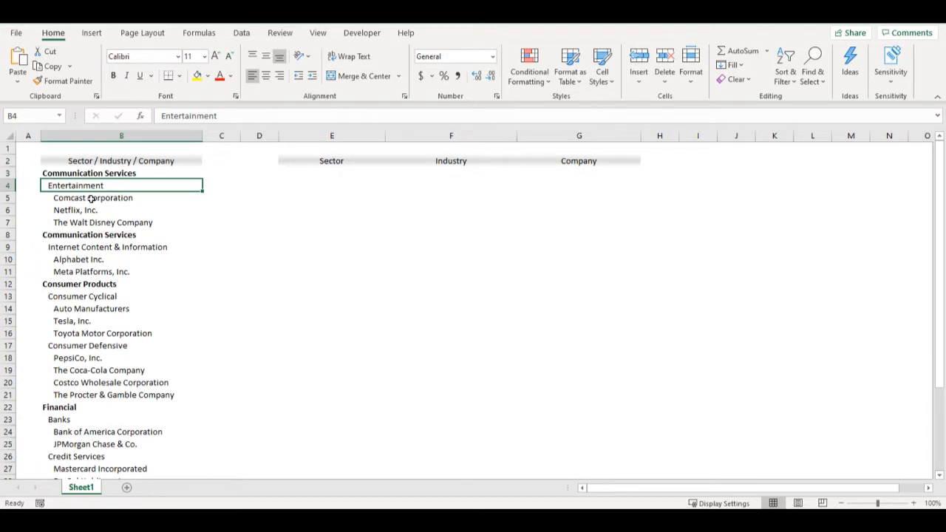
{"action": "left_click", "coordinate": [92, 198]}
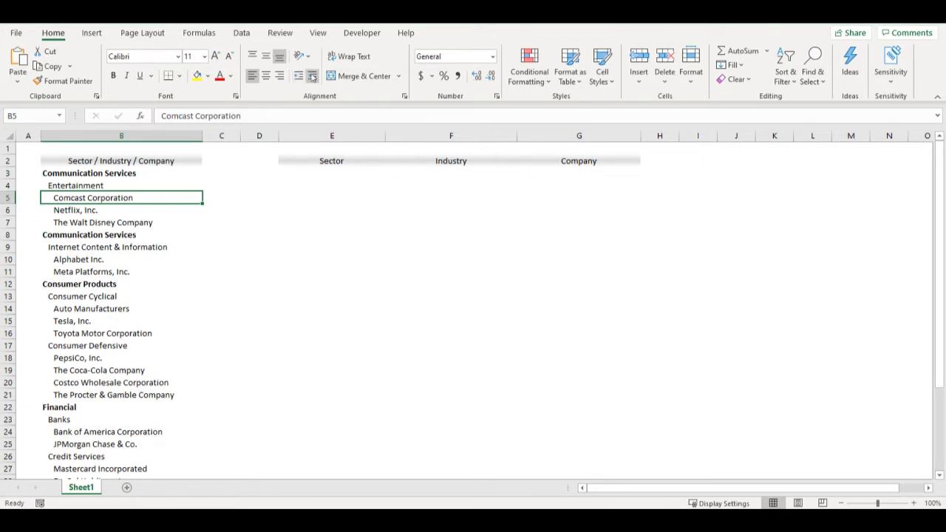
{"action": "left_click", "coordinate": [296, 75]}
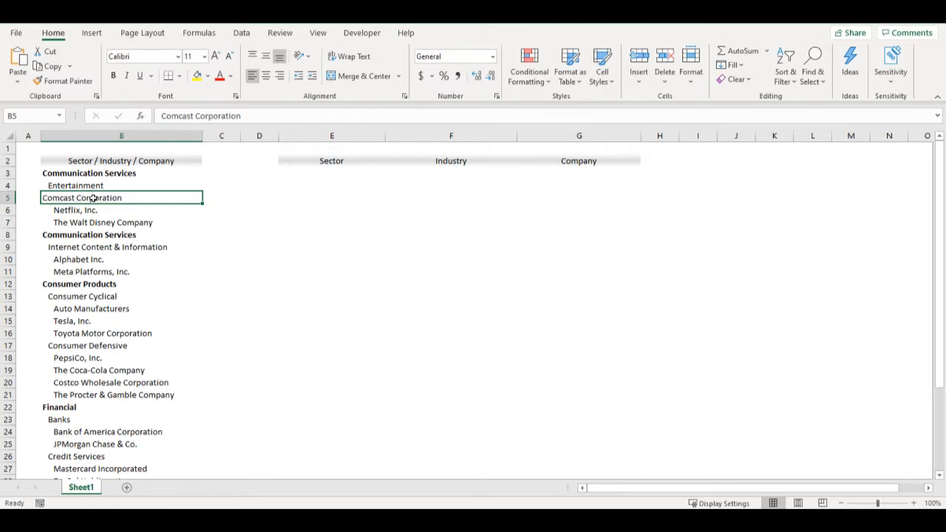
{"action": "mouse_move", "coordinate": [44, 205]}
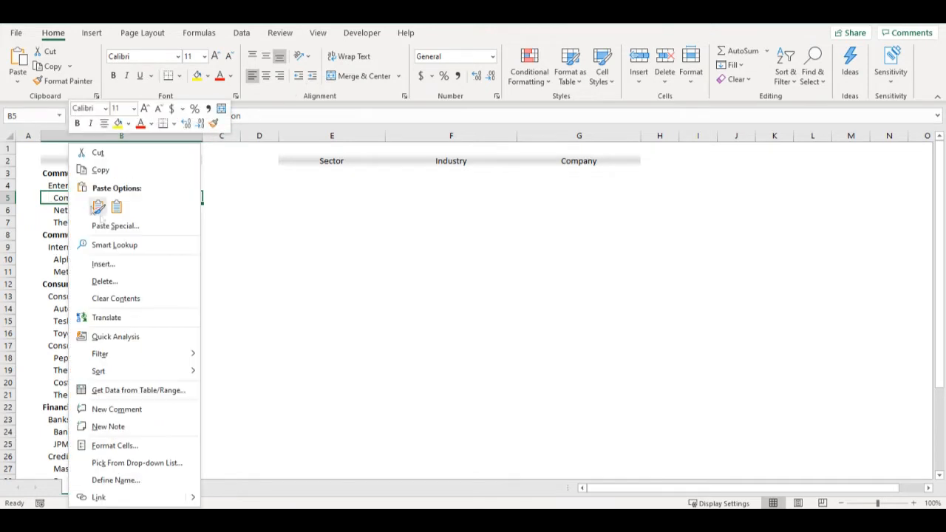
{"action": "left_click", "coordinate": [114, 445]}
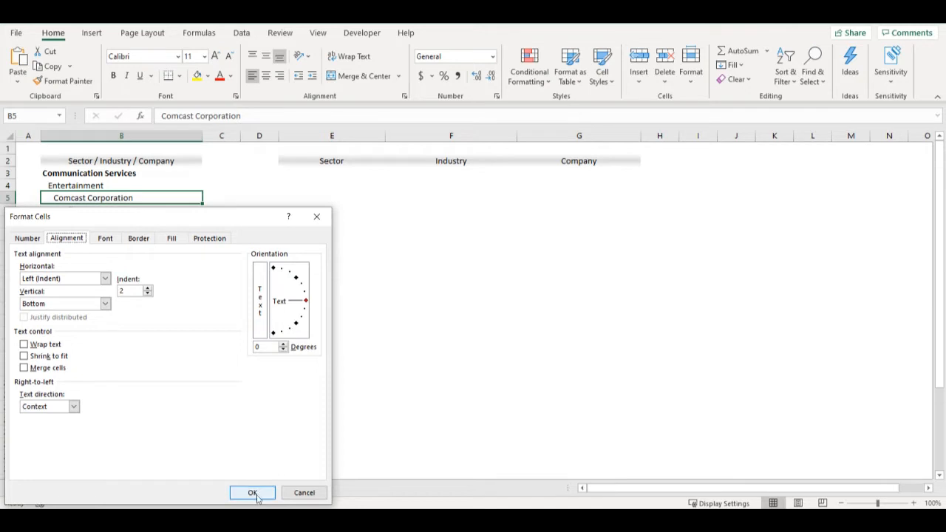
{"action": "left_click", "coordinate": [252, 493]}
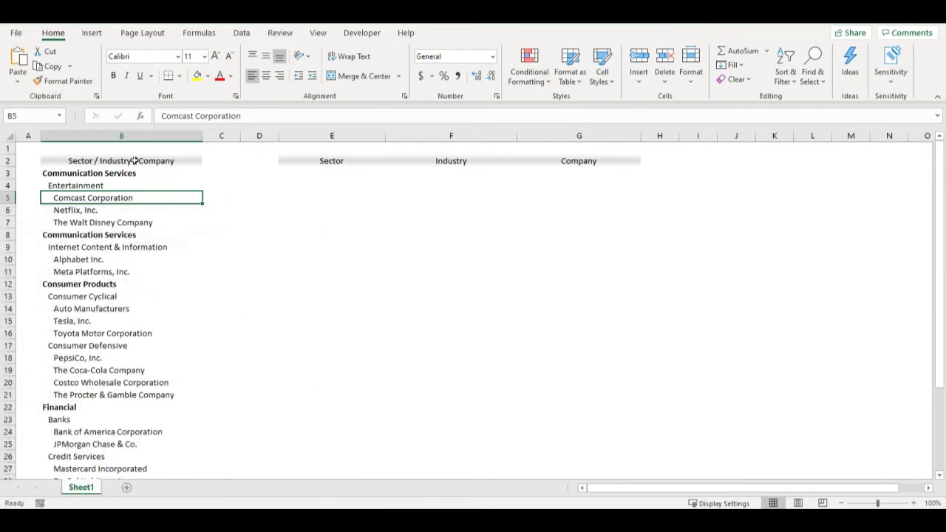
{"action": "mouse_move", "coordinate": [149, 170]}
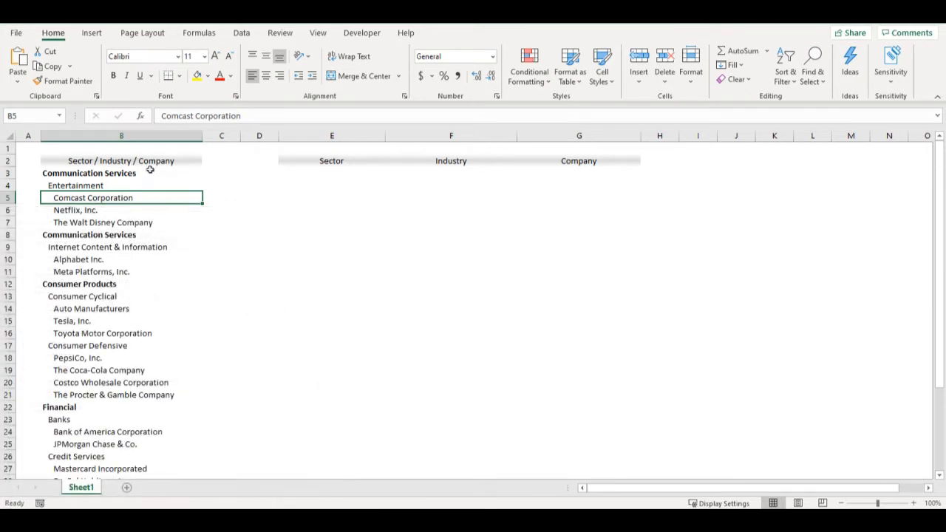
{"action": "left_click", "coordinate": [111, 173]}
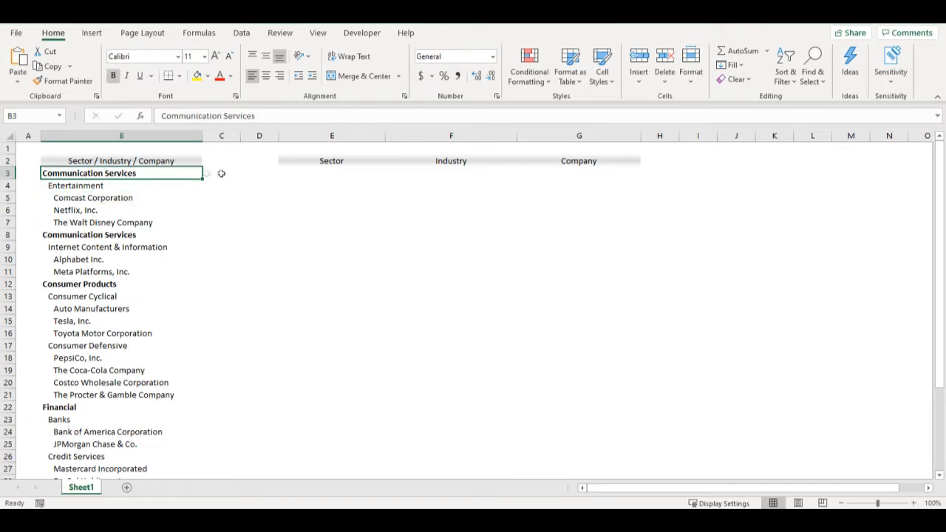
{"action": "mouse_move", "coordinate": [334, 172]}
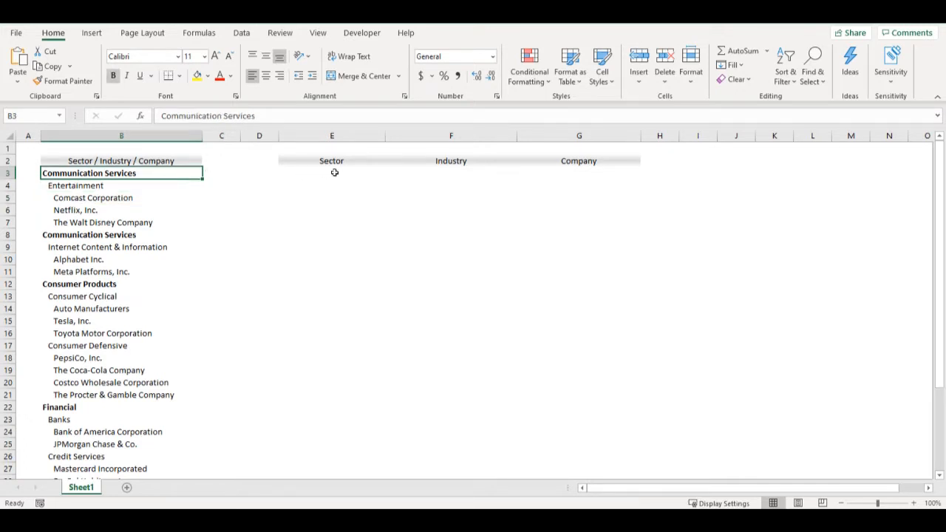
{"action": "mouse_move", "coordinate": [528, 174]}
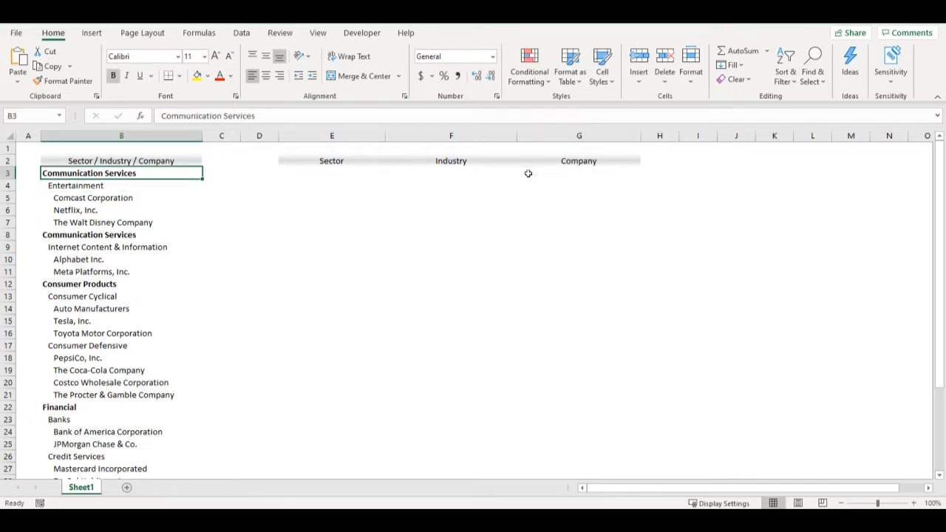
{"action": "mouse_move", "coordinate": [357, 176]}
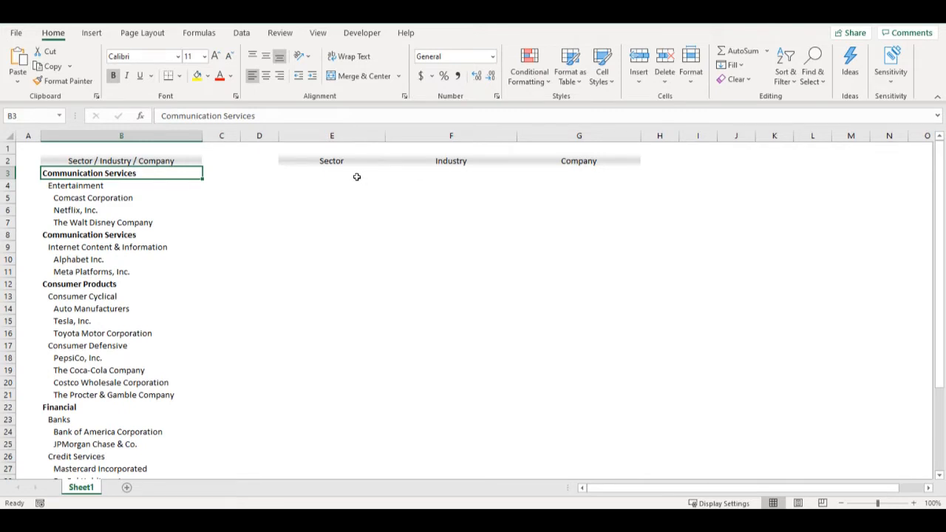
{"action": "mouse_move", "coordinate": [155, 160]}
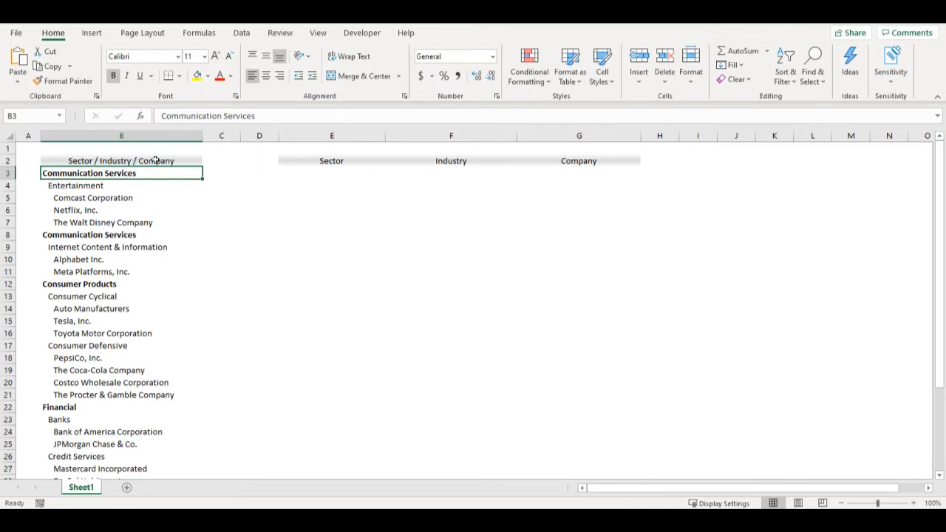
Select the Sector / Industry / Company header and launch the Visual Basic editor from Developer
{"action": "left_click", "coordinate": [121, 161]}
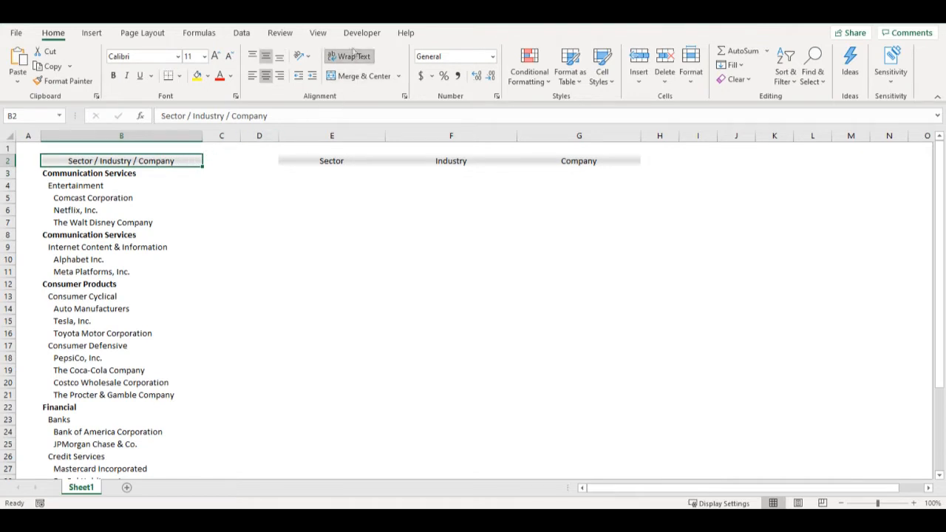
{"action": "left_click", "coordinate": [361, 32]}
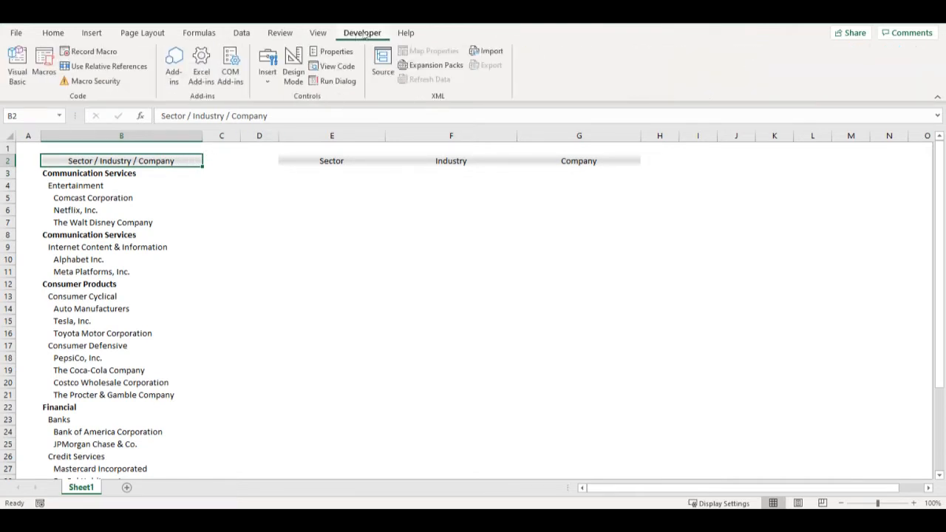
{"action": "mouse_move", "coordinate": [16, 63]}
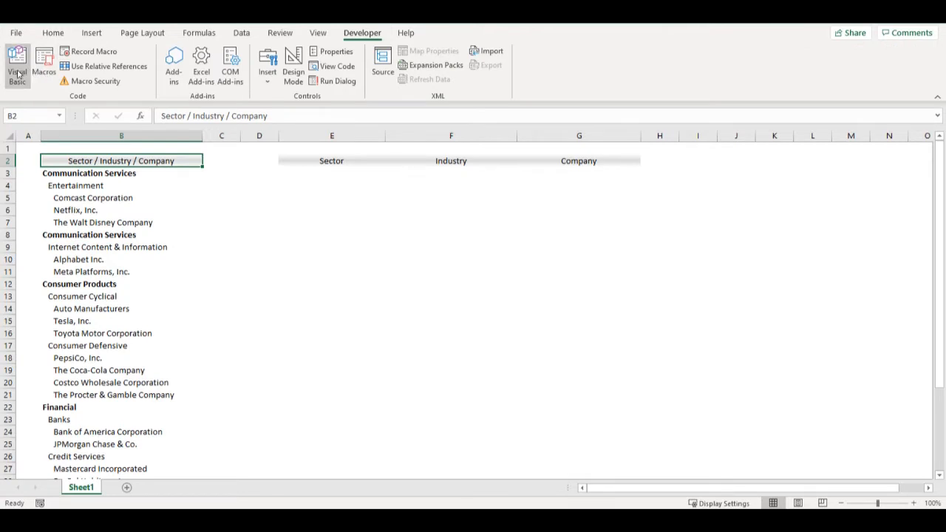
{"action": "left_click", "coordinate": [13, 57]}
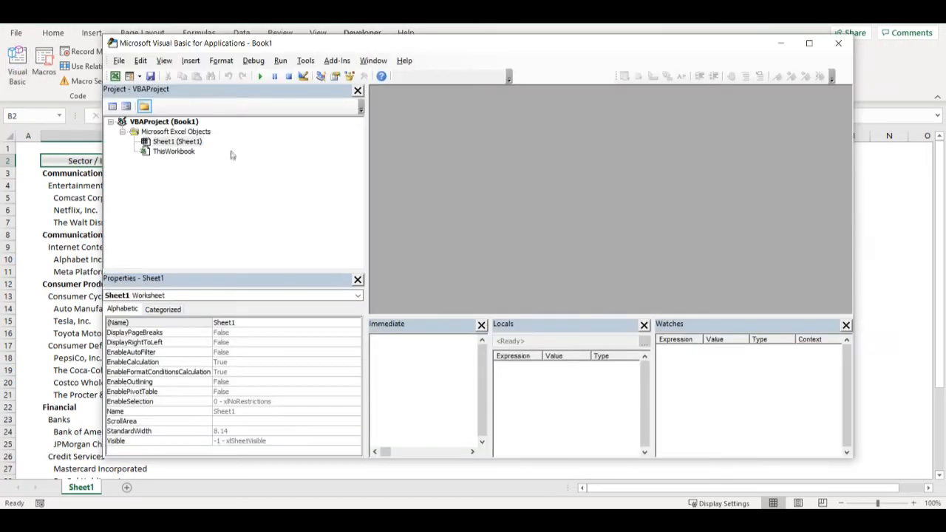
{"action": "mouse_move", "coordinate": [173, 152]}
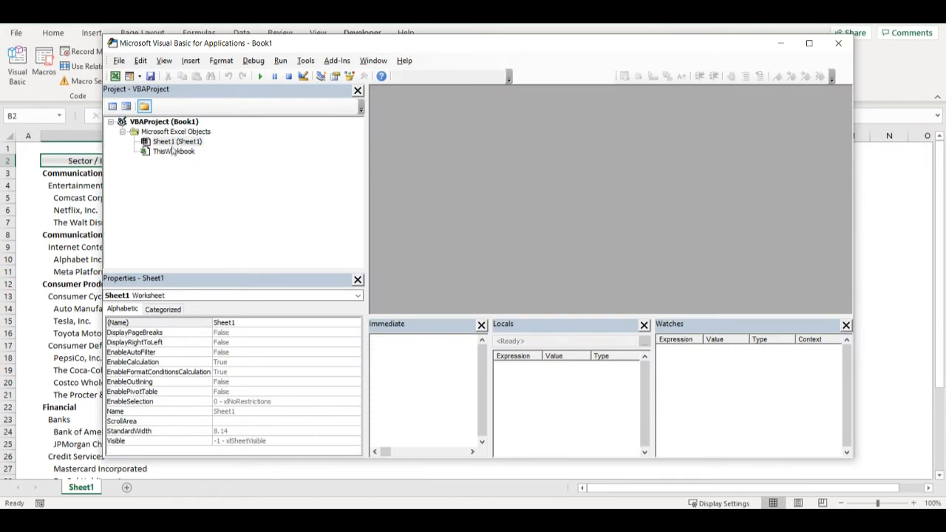
Insert Module1 and write 'Public Function IndentLvl(CellRef As Range) As Long'
{"action": "right_click", "coordinate": [175, 141]}
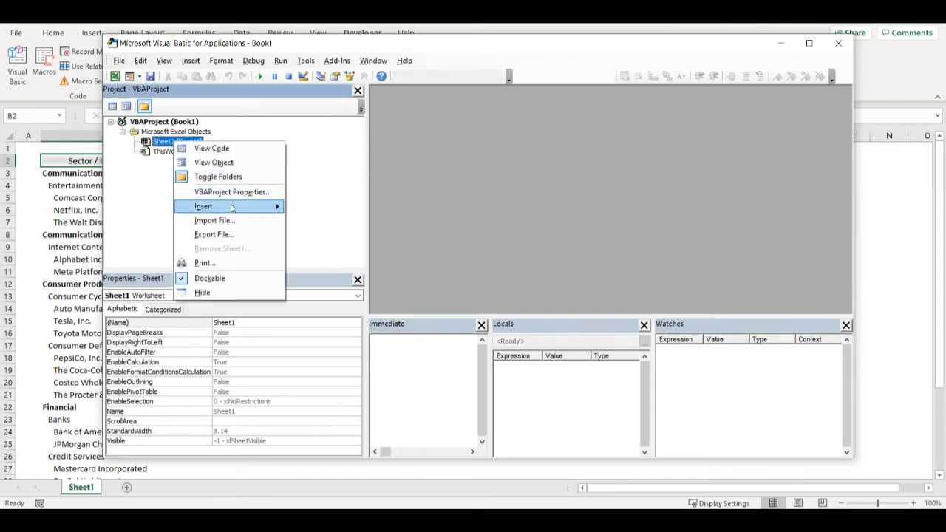
{"action": "left_click", "coordinate": [204, 207]}
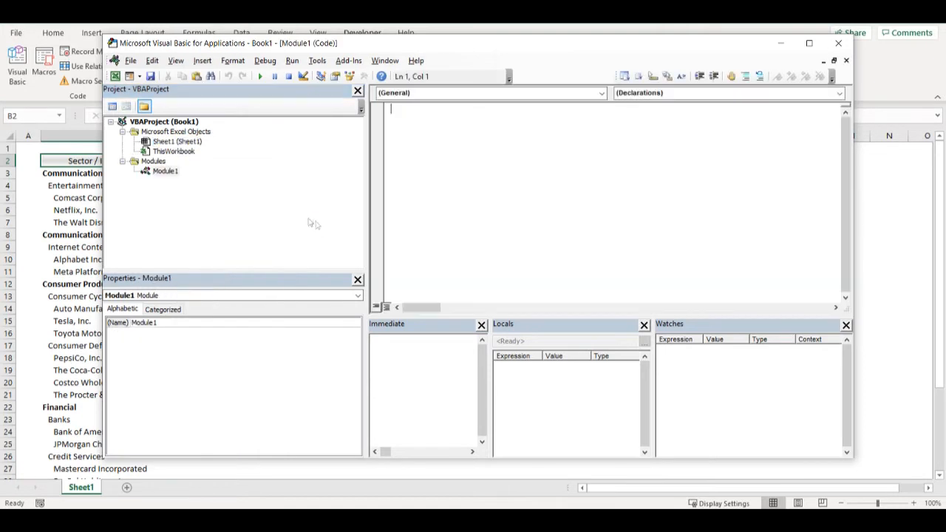
{"action": "left_click", "coordinate": [164, 170]}
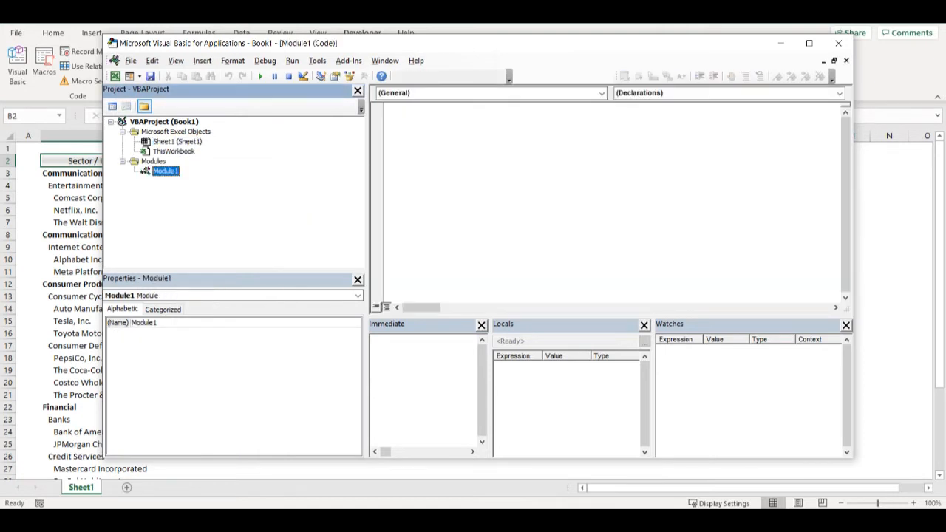
{"action": "type", "text": "Public Function IndentLvl(CellRef As Range) As Long"}
{"action": "left_click", "coordinate": [616, 118]}
{"action": "type", "text": "IndentLvl = CellRef.IndentLevel"}
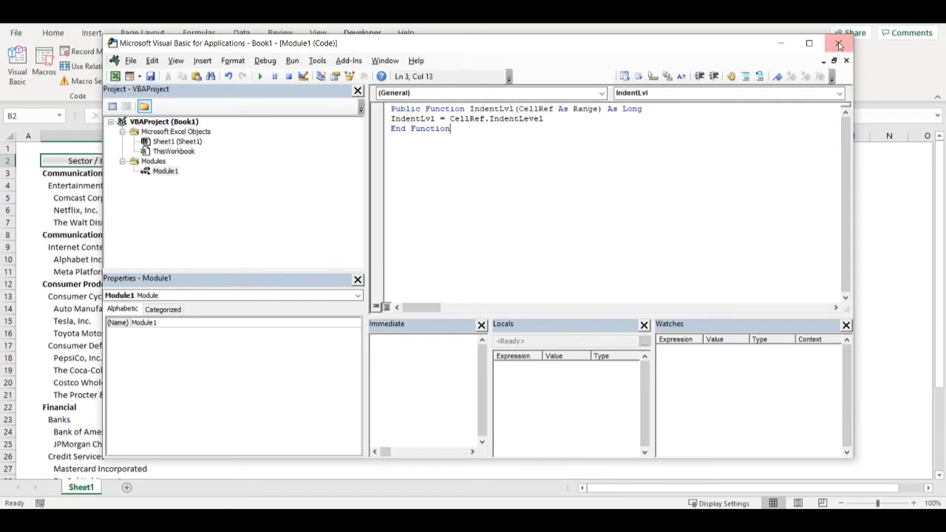
Back in Excel, enter =IndentLvl(B3) in E3 and fill it down to E7
{"action": "left_click", "coordinate": [835, 34]}
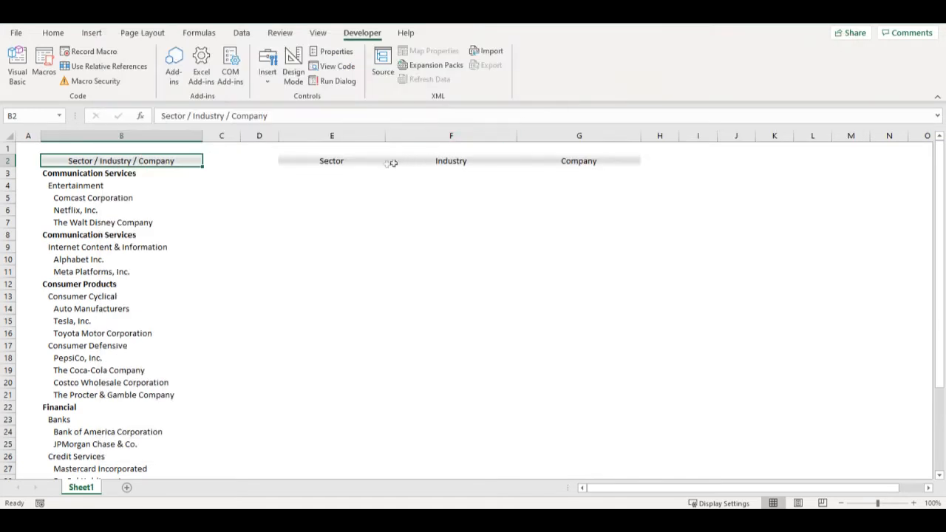
{"action": "type", "text": "="}
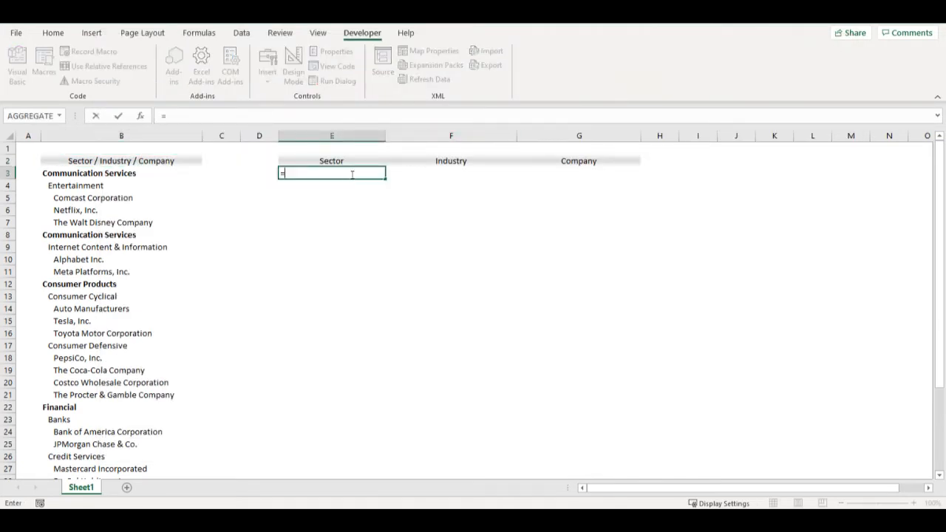
{"action": "type", "text": "in"}
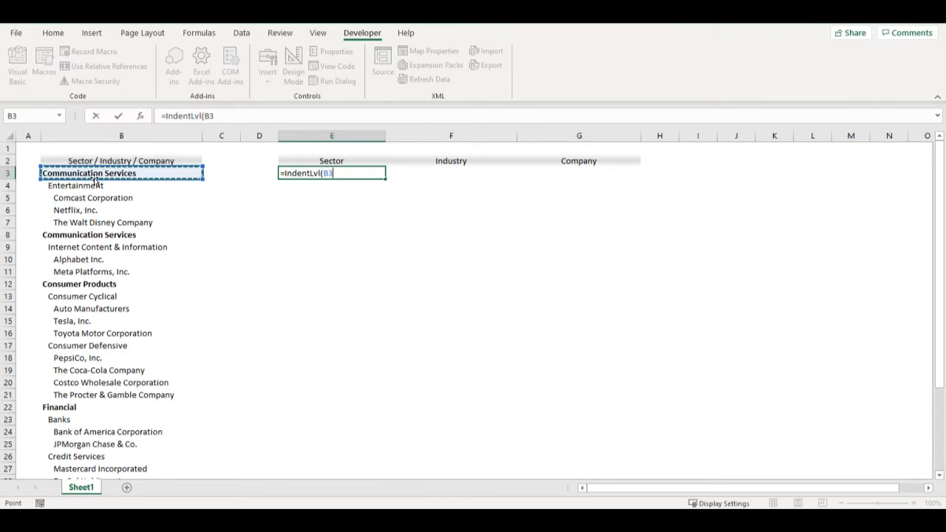
{"action": "key", "text": "Enter"}
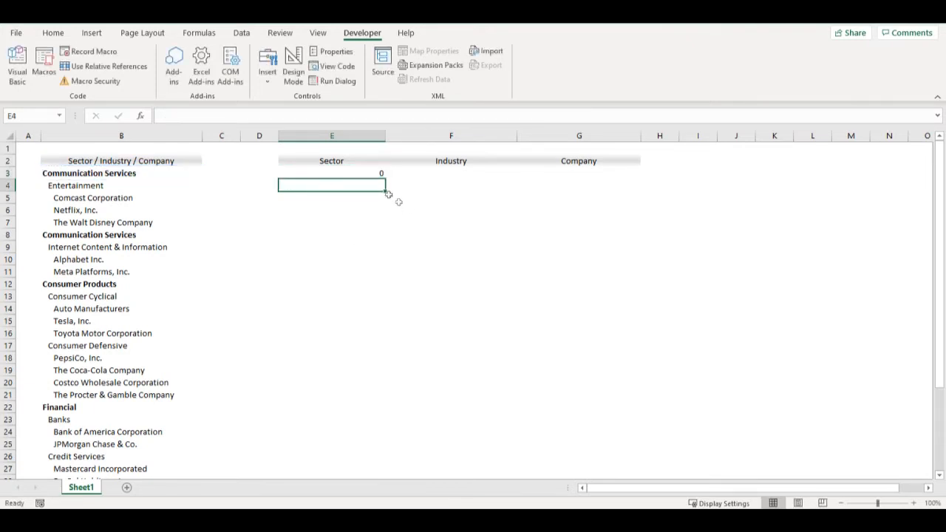
{"action": "left_click_drag", "start_coordinate": [381, 173], "coordinate": [381, 221]}
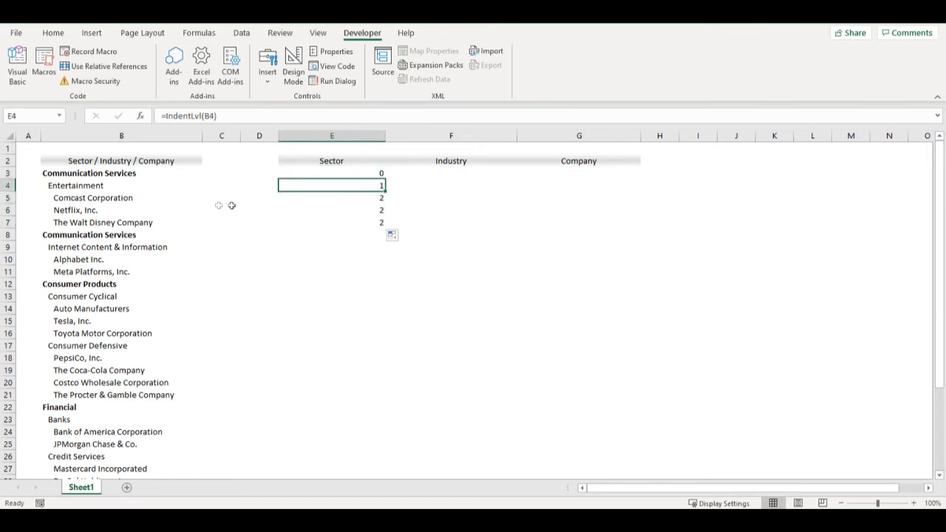
Rewrite E3 as =IF(IndentLvl(B3)=0,B3,E2) to carry each sector name down
{"action": "left_click", "coordinate": [331, 197]}
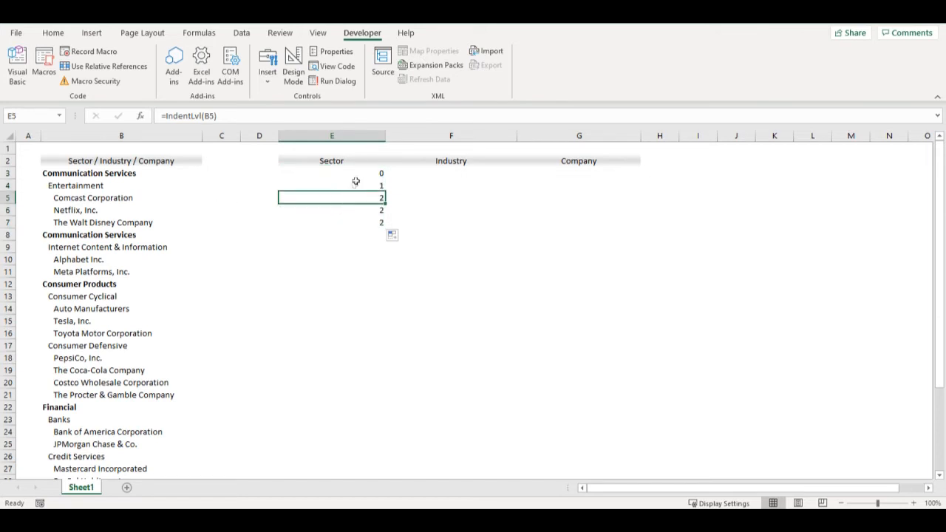
{"action": "left_click", "coordinate": [331, 173]}
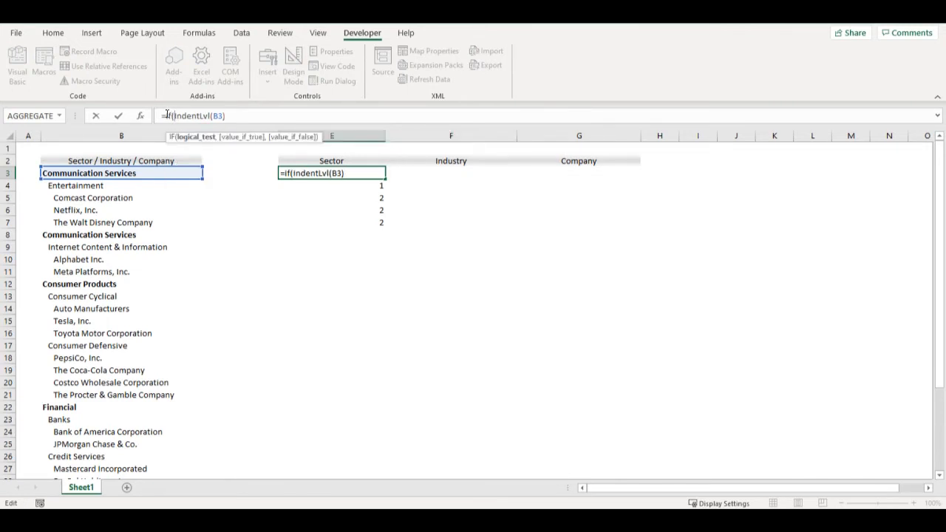
{"action": "type", "text": "="}
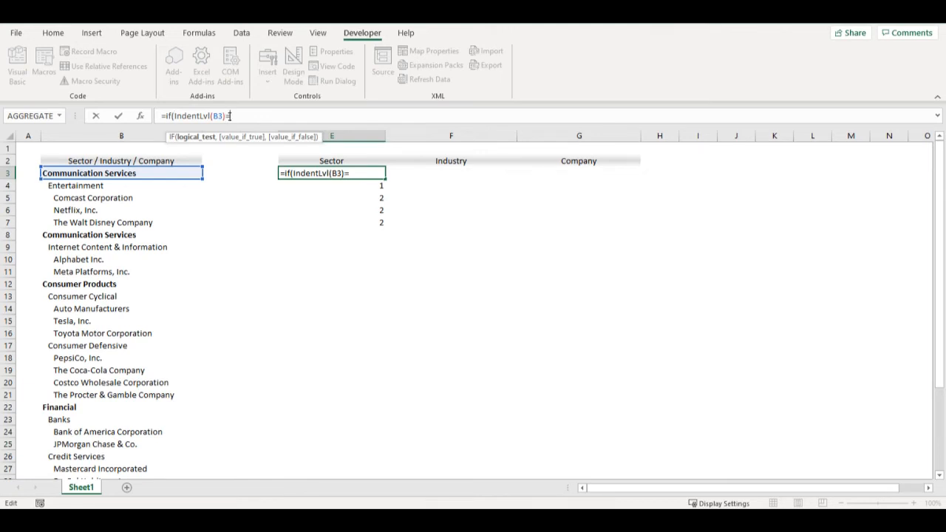
{"action": "type", "text": "0,"}
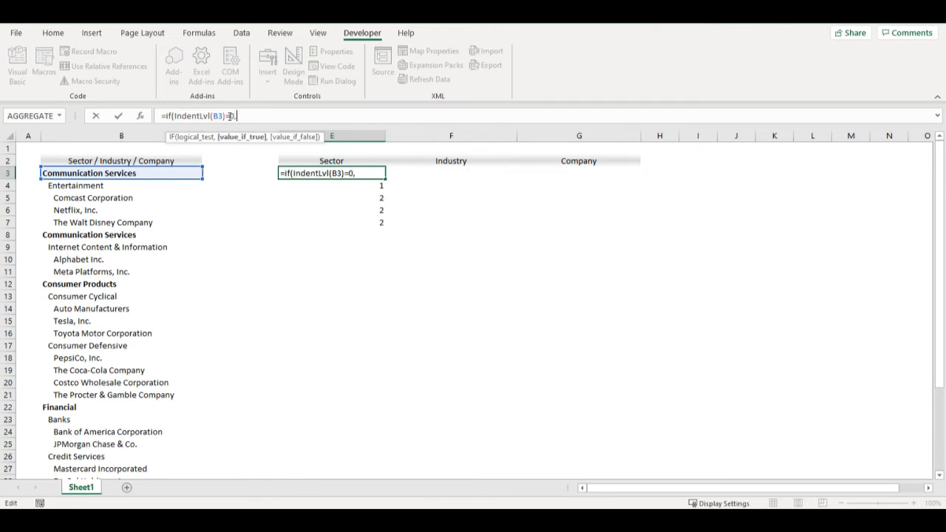
{"action": "left_click", "coordinate": [121, 173]}
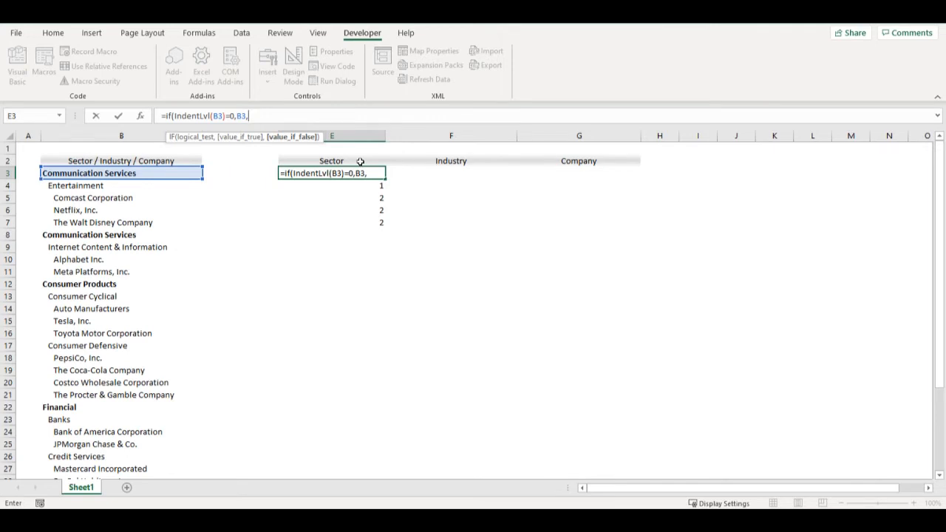
{"action": "left_click", "coordinate": [331, 161]}
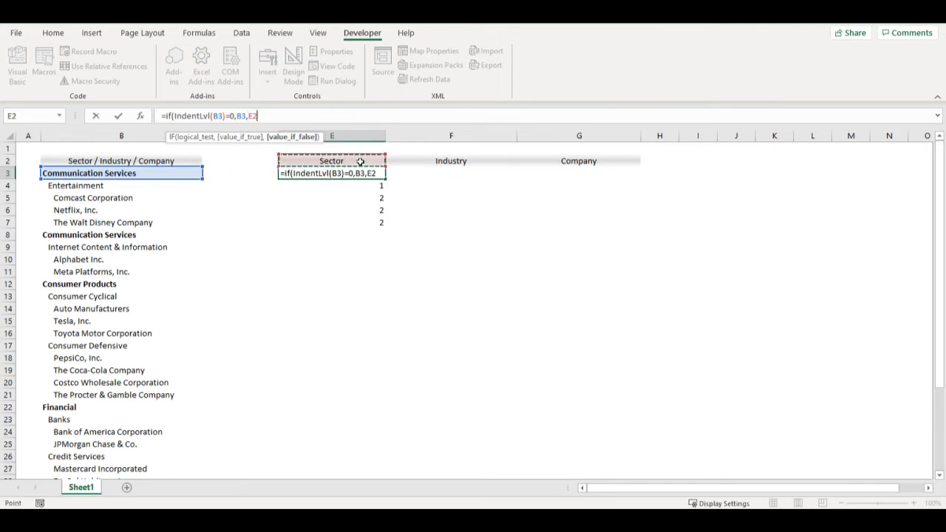
{"action": "key", "text": "Enter"}
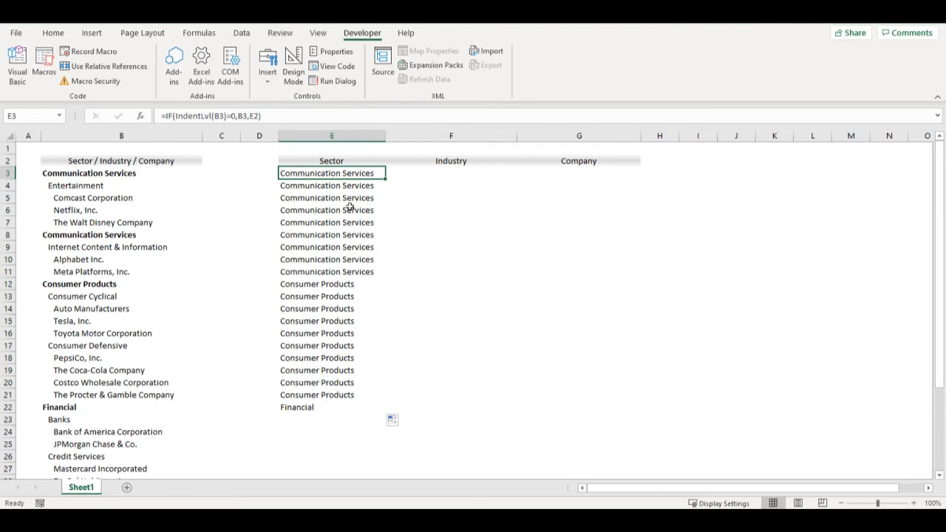
{"action": "mouse_move", "coordinate": [89, 185]}
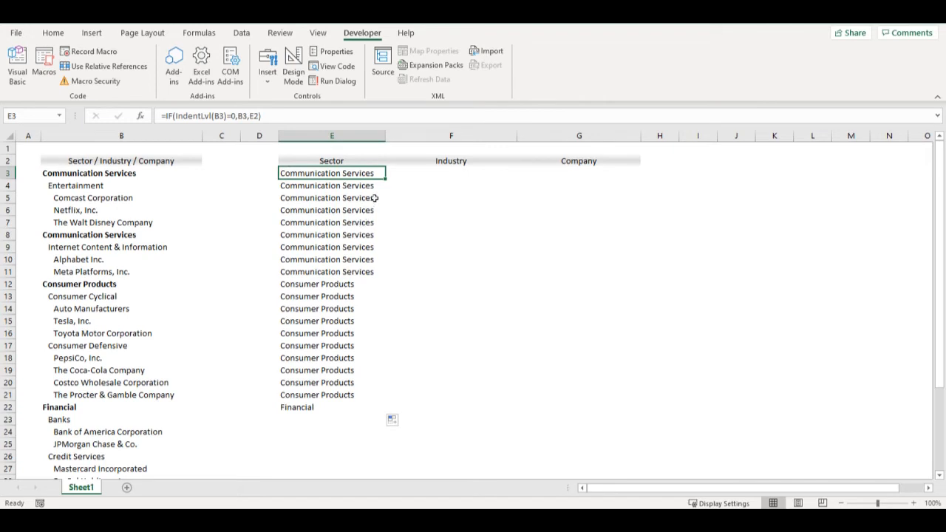
Enter =IF(IndentLvl(B3)=1,B3,F2) in F3 and fill the Industry column to F13
{"action": "left_click", "coordinate": [451, 172]}
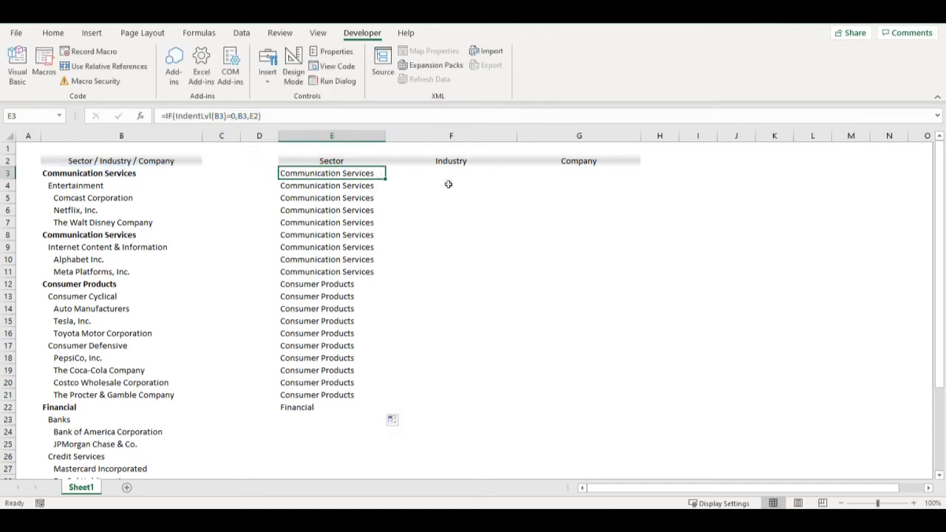
{"action": "double_click", "coordinate": [451, 173]}
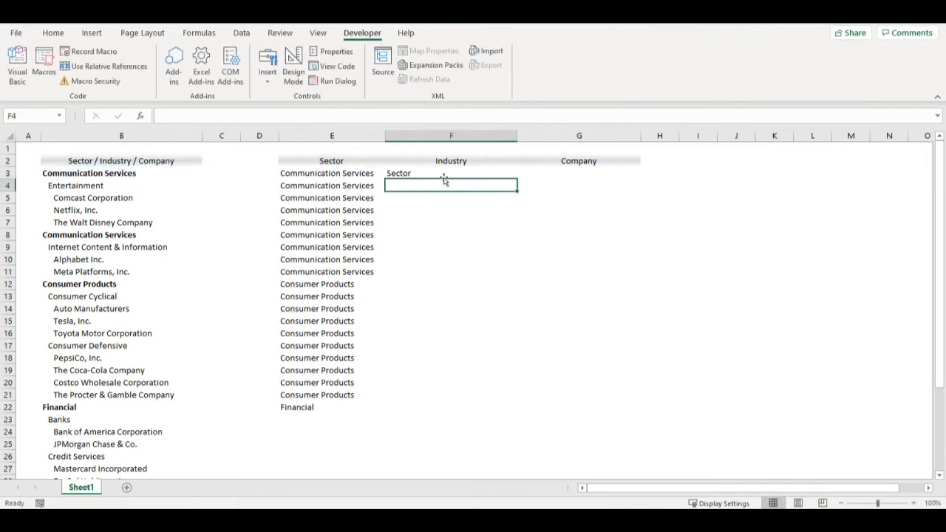
{"action": "left_click", "coordinate": [450, 173]}
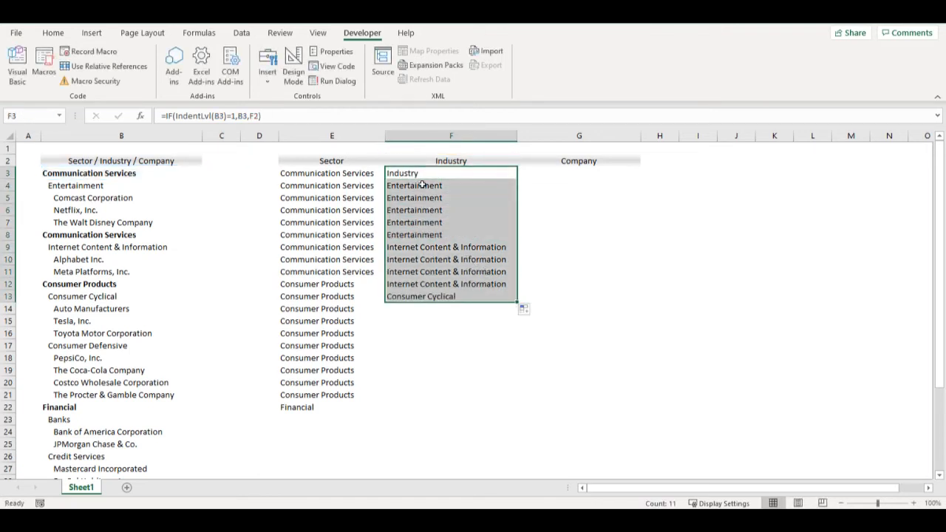
{"action": "left_click", "coordinate": [451, 173]}
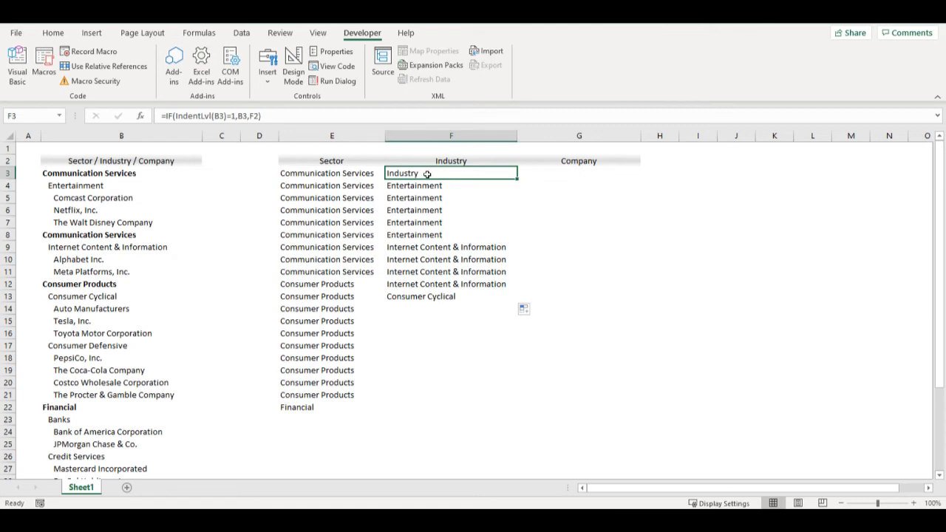
Change F3 to =IF(IndentLvl(B3)<1,"",IF(IndentLvl(B3)=1,B3,F2)) and fill down to F22
{"action": "double_click", "coordinate": [451, 173]}
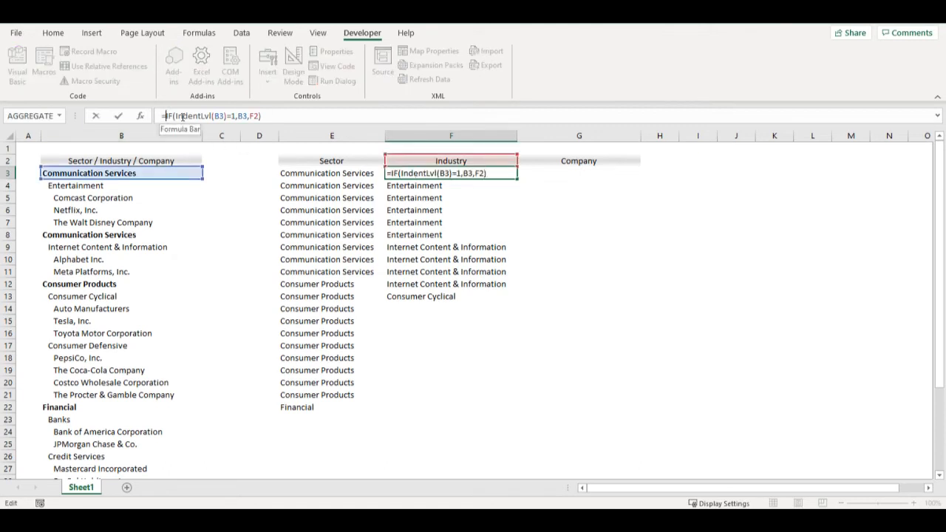
{"action": "type", "text": "=if("}
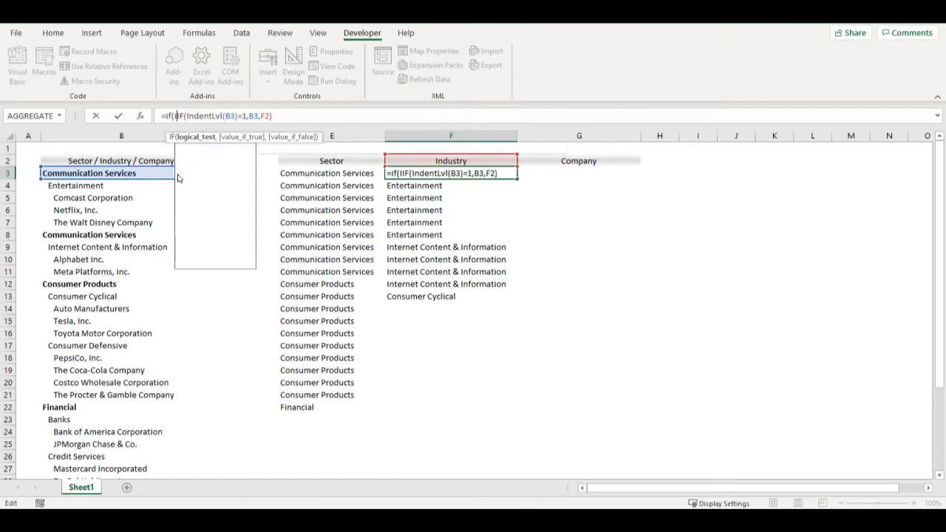
{"action": "type", "text": "IndentLvl"}
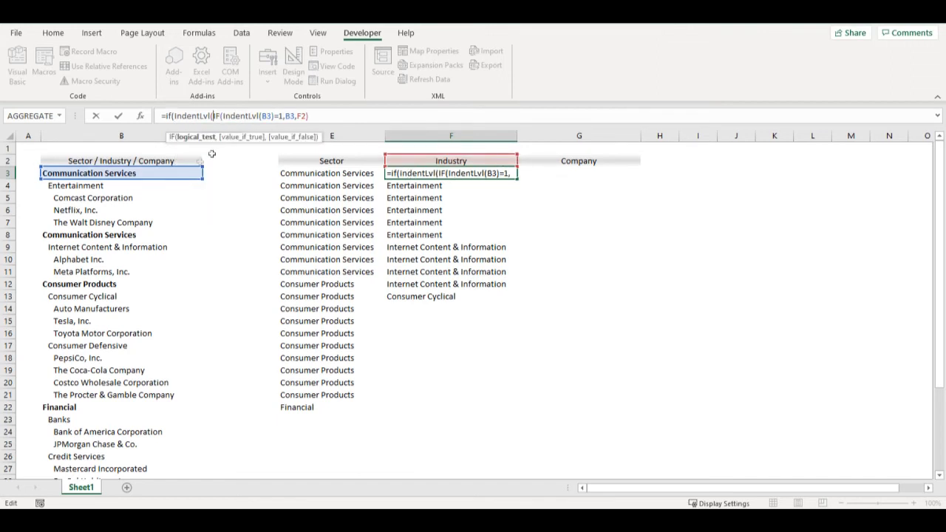
{"action": "left_click", "coordinate": [118, 173]}
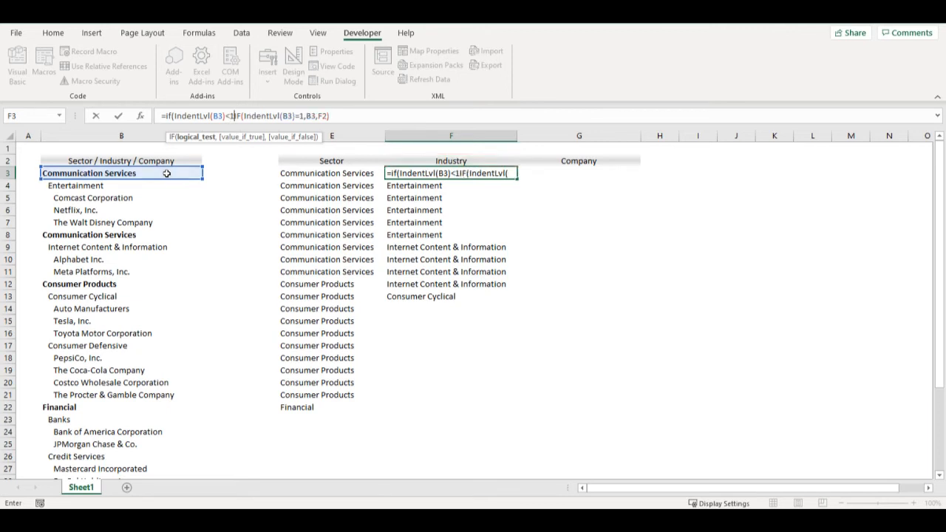
{"action": "type", "text": ",\"\","}
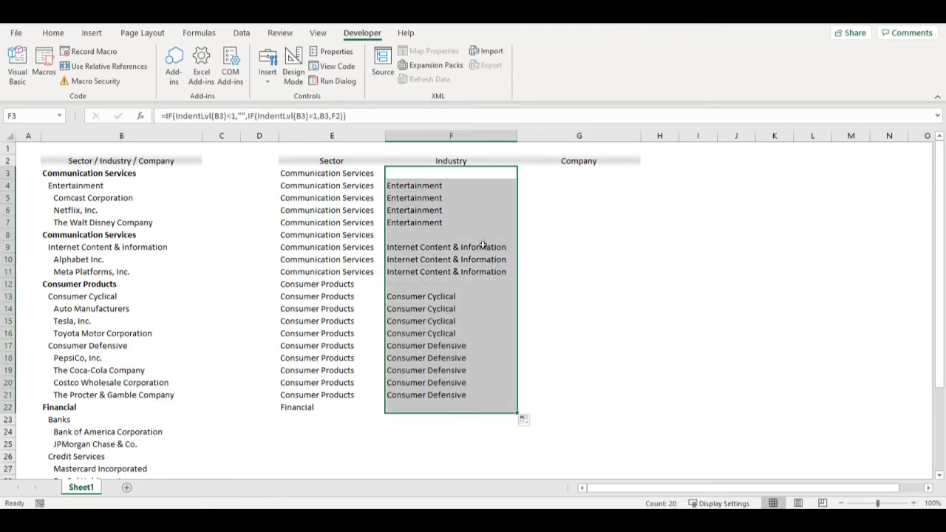
{"action": "left_click", "coordinate": [451, 172]}
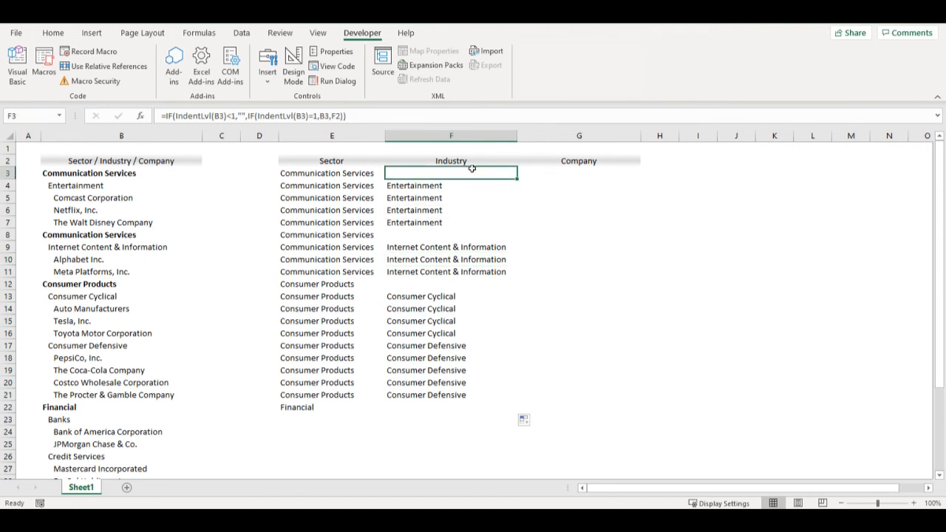
Enter the nested IF/IndentLvl company formula in G3 and fill columns E:G down the list
{"action": "double_click", "coordinate": [450, 172]}
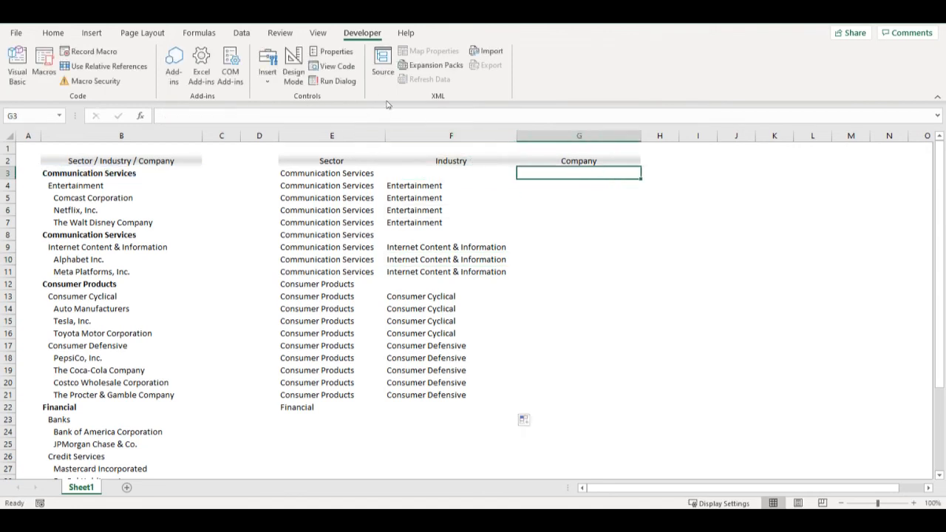
{"action": "type", "text": "=IF(IndentLvl(B3)<1,\"\",IF(IndentLvl(B3)=1,B3,F2))"}
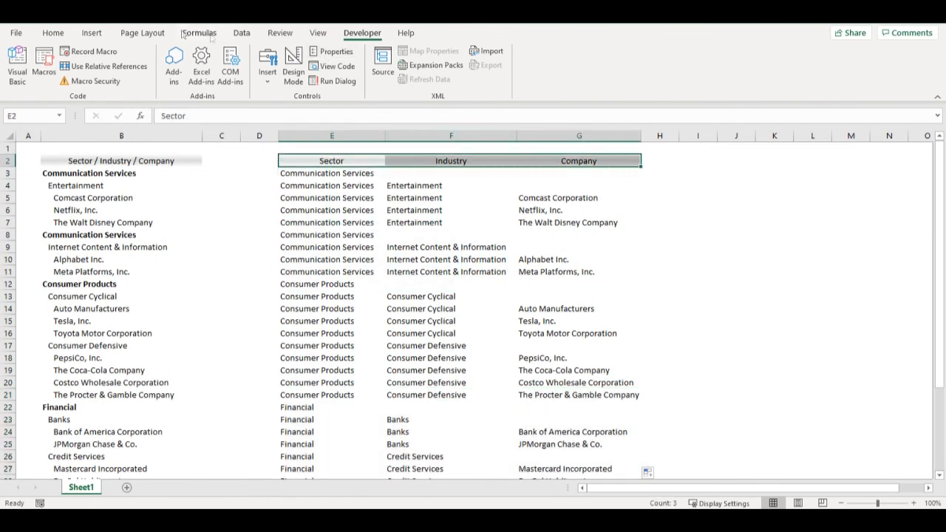
Turn on Data > Filter and uncheck (Blanks) in the Company filter
{"action": "left_click", "coordinate": [241, 33]}
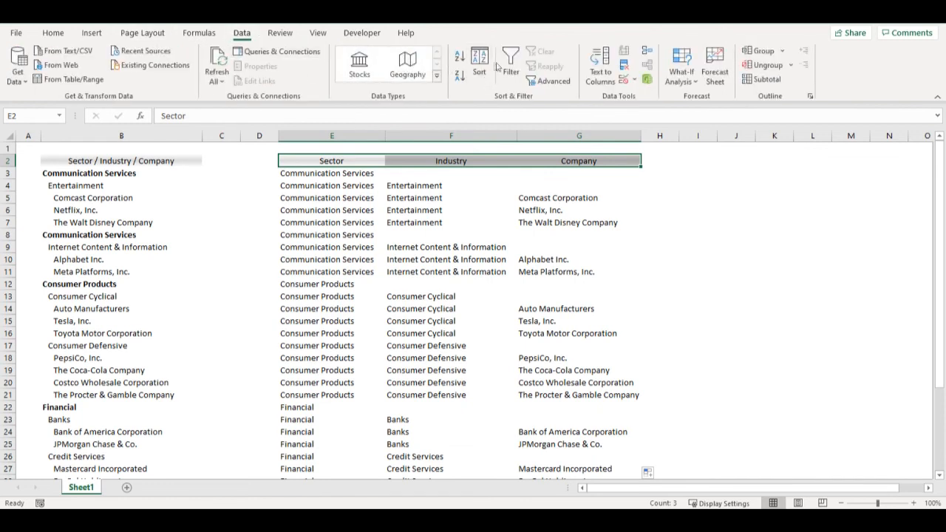
{"action": "left_click", "coordinate": [509, 63]}
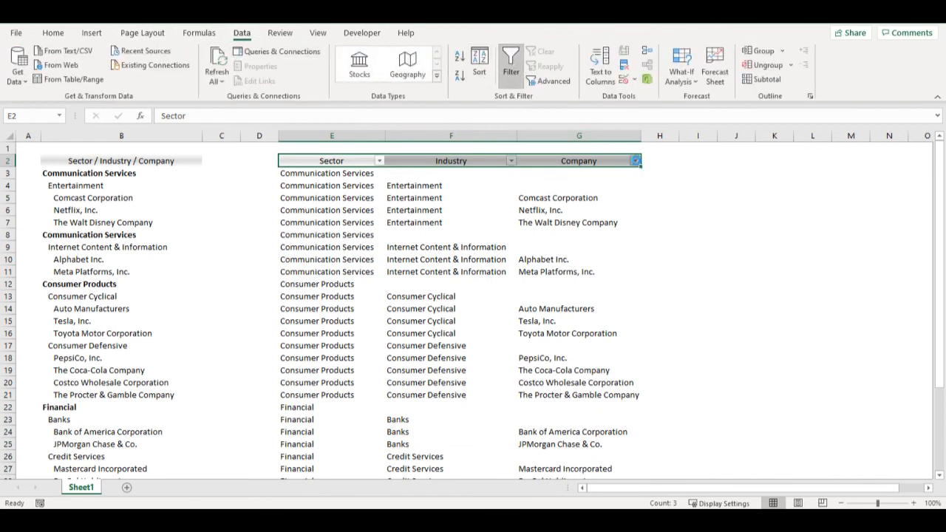
{"action": "left_click", "coordinate": [635, 161]}
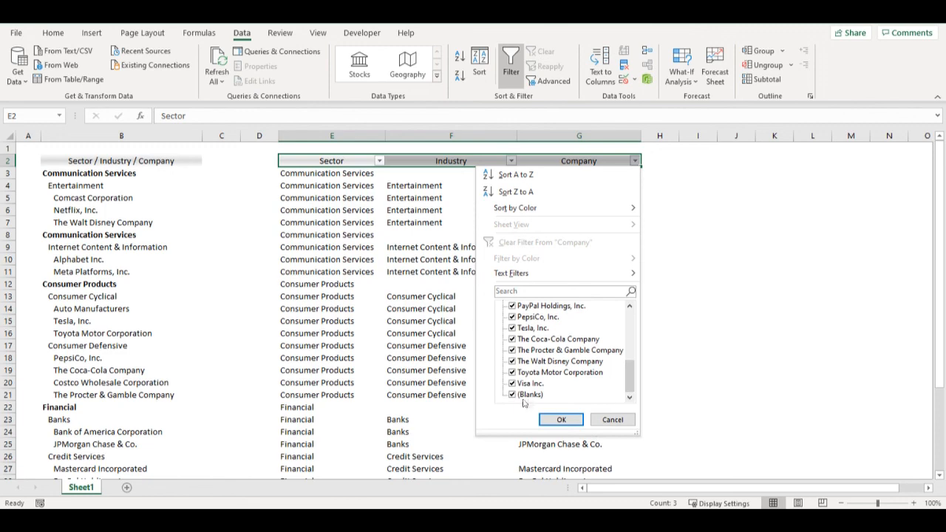
{"action": "left_click", "coordinate": [561, 420]}
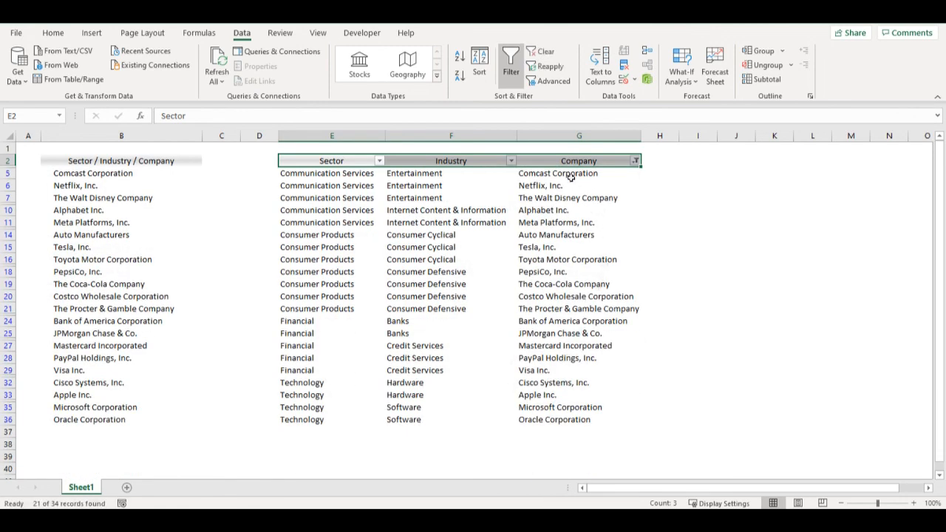
{"action": "left_click", "coordinate": [579, 173]}
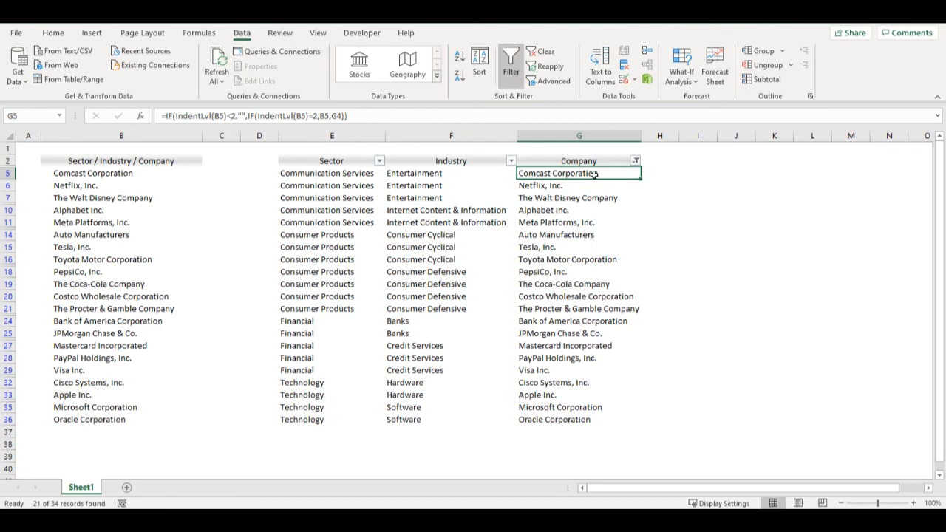
{"action": "left_click", "coordinate": [578, 444]}
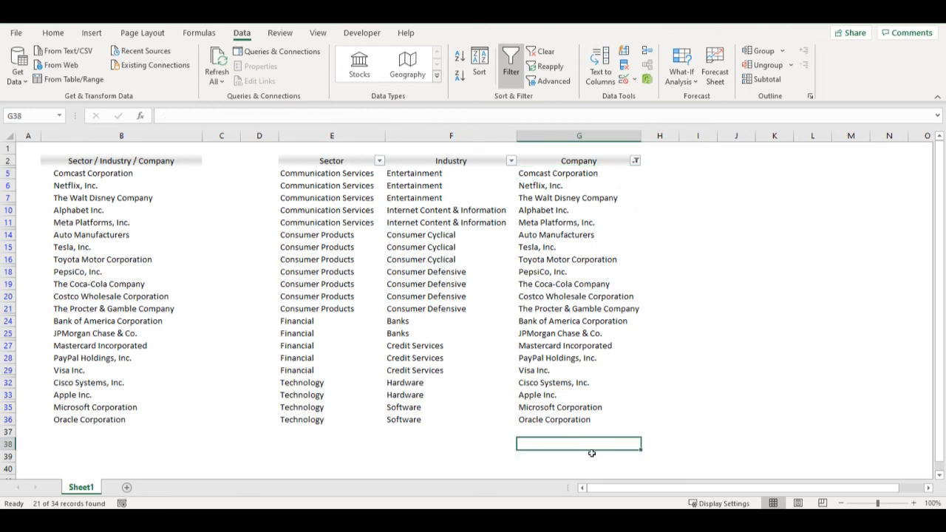
{"action": "mouse_move", "coordinate": [596, 455]}
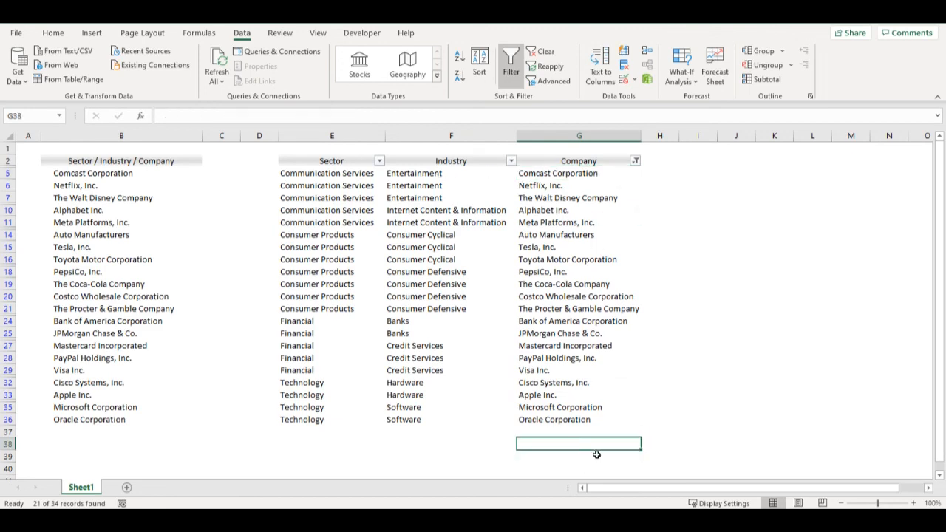